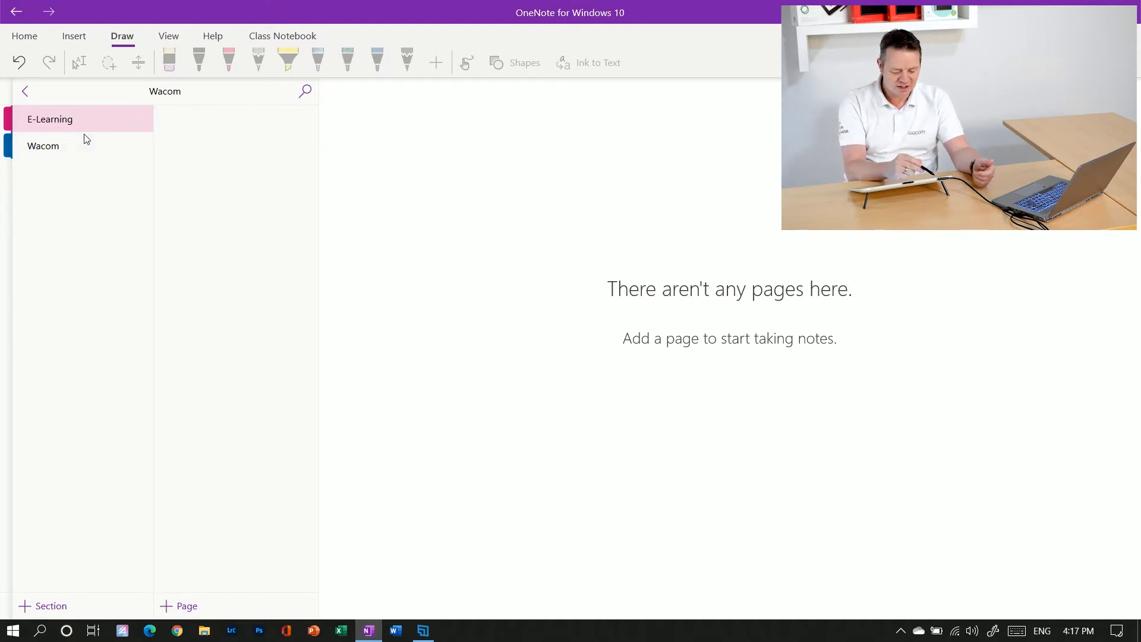
- Create a blank new page in the Wacom notebook's E-Learning section
click(178, 606)
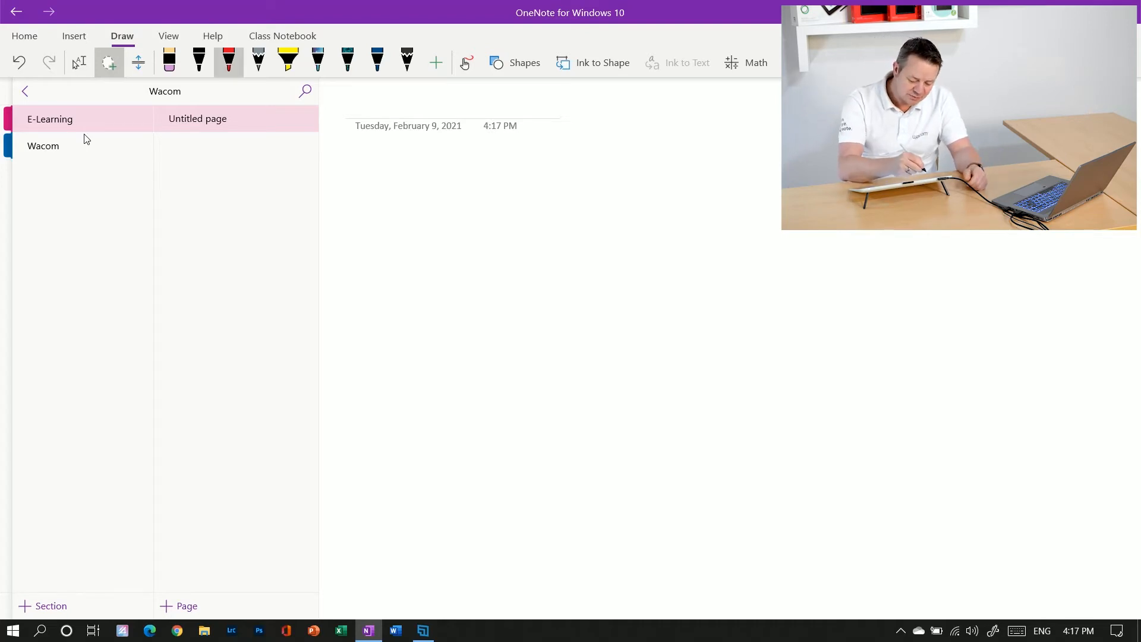
- Handwrite 'Wacom' with the black pen on the page title line
click(199, 61)
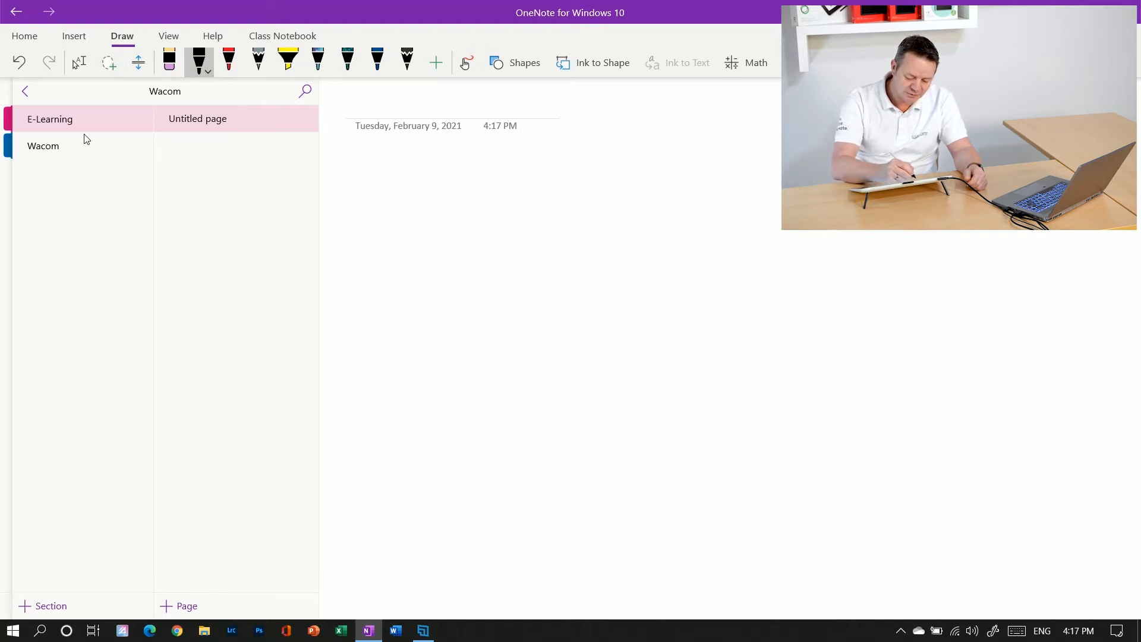
drag(360, 116, 407, 98)
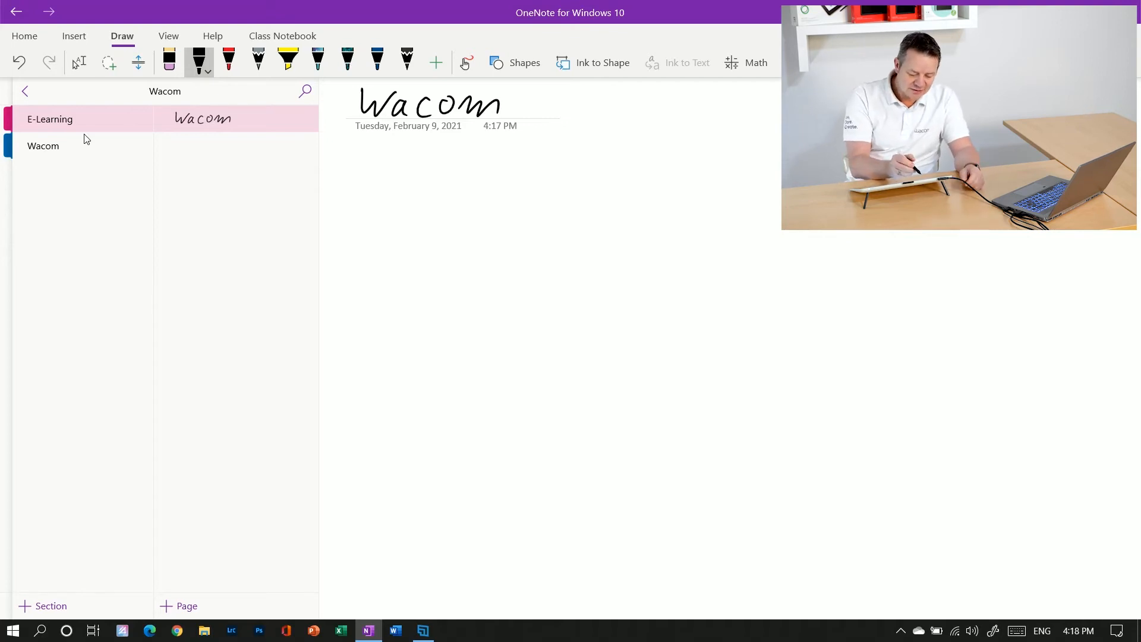
- Lasso-select the handwritten 'Wacom' title and convert it to typed text
click(108, 62)
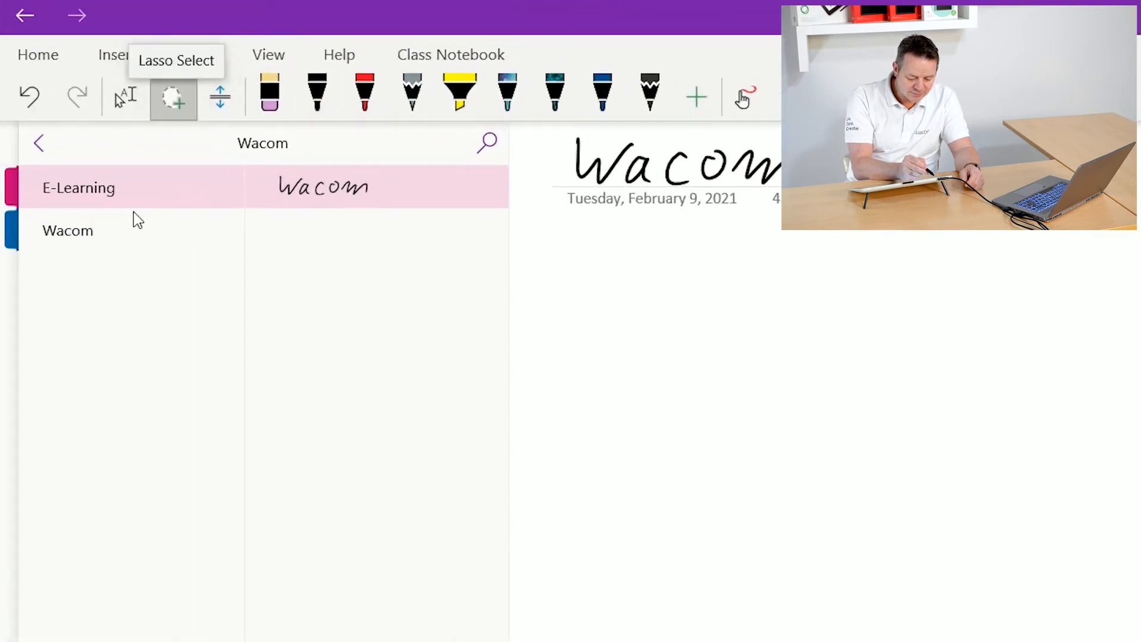
click(194, 54)
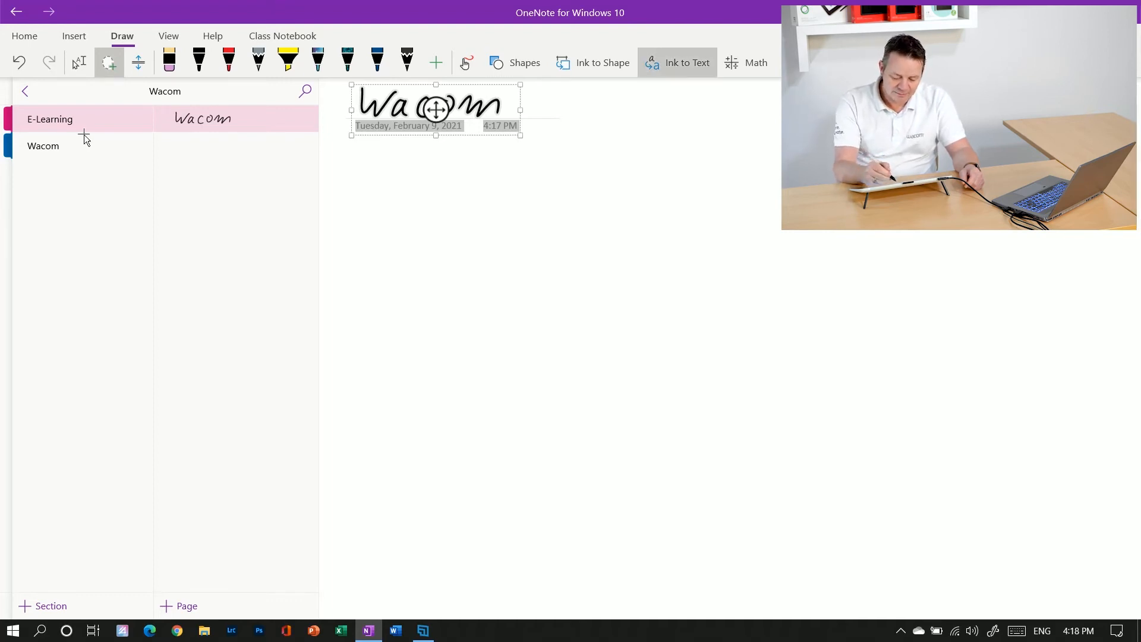
click(676, 62)
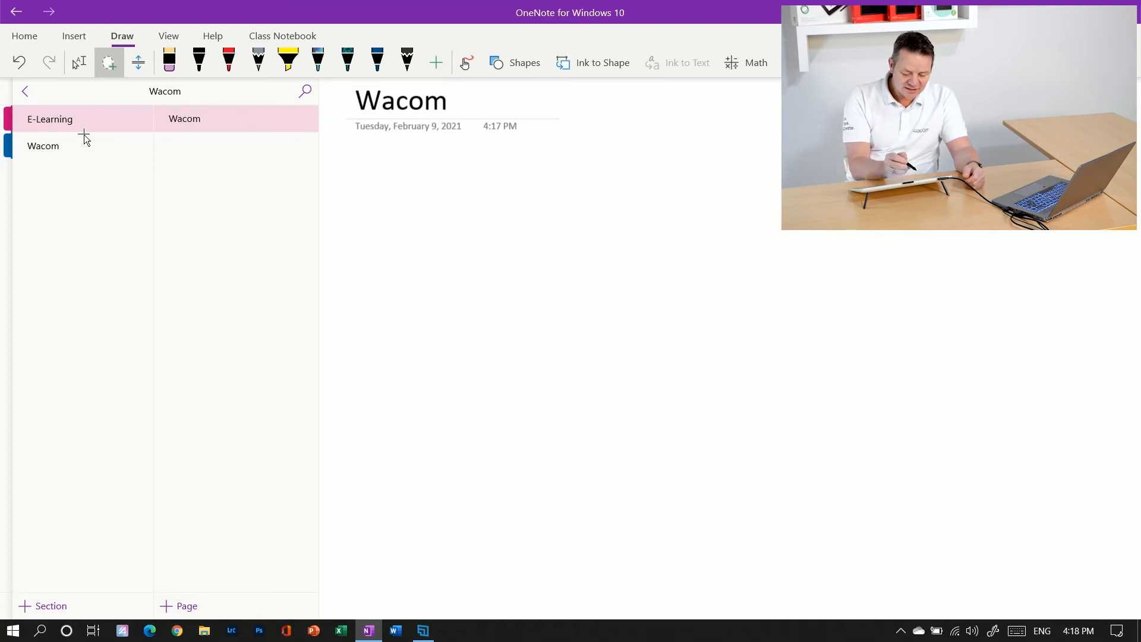
- Sketch two red boxes joined by an arrow, then write 'Add handwriting' and f(x) = x² in black
click(347, 62)
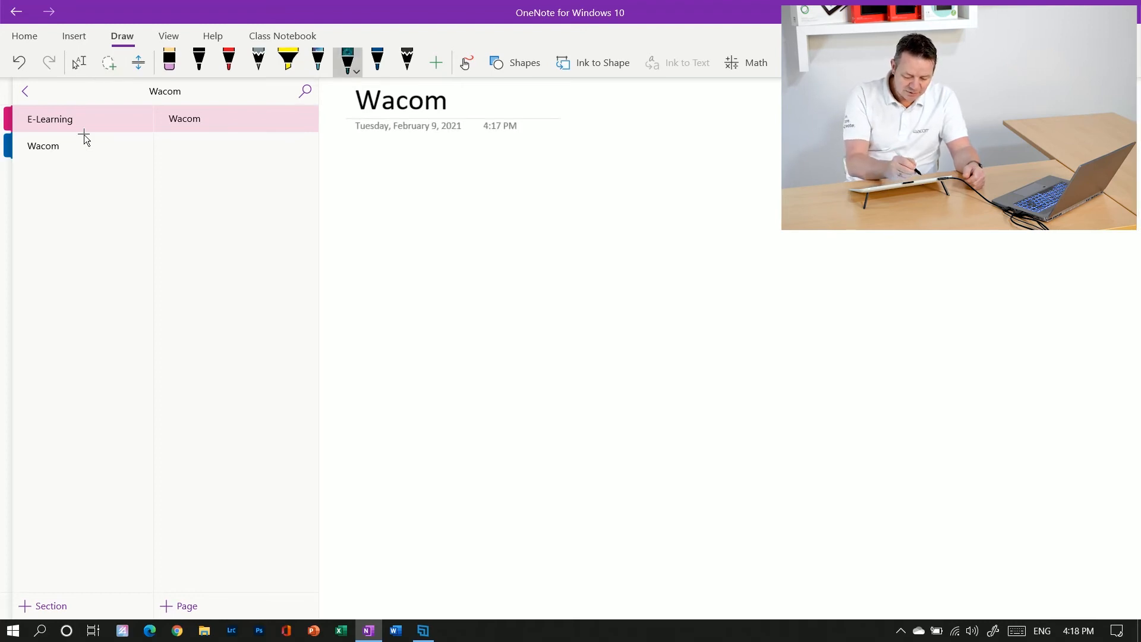
click(227, 61)
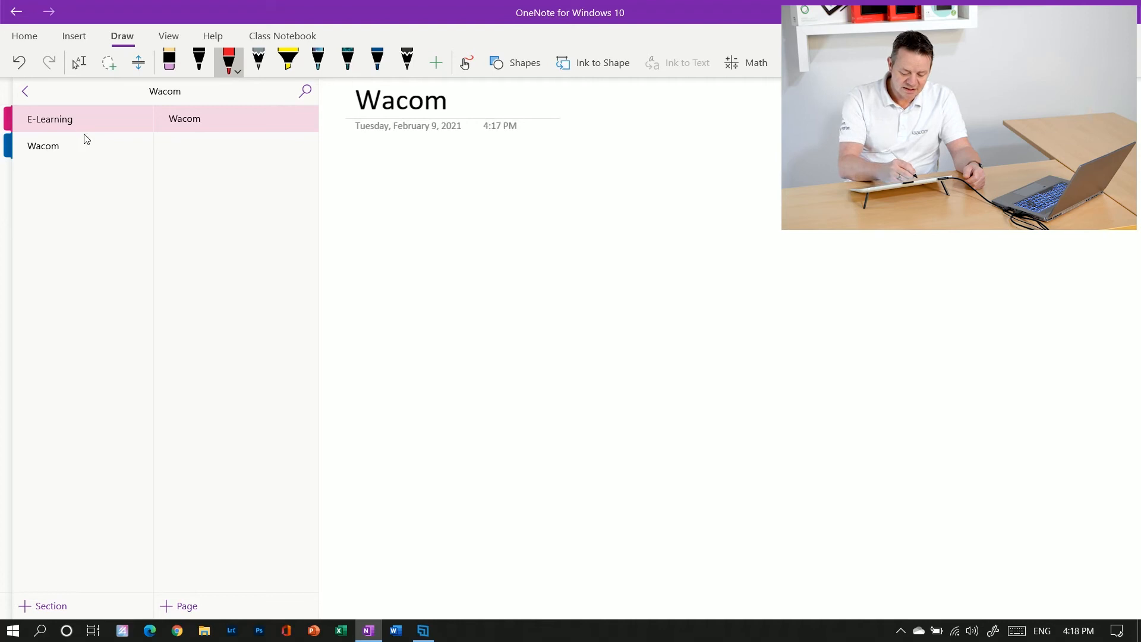
drag(377, 194, 492, 324)
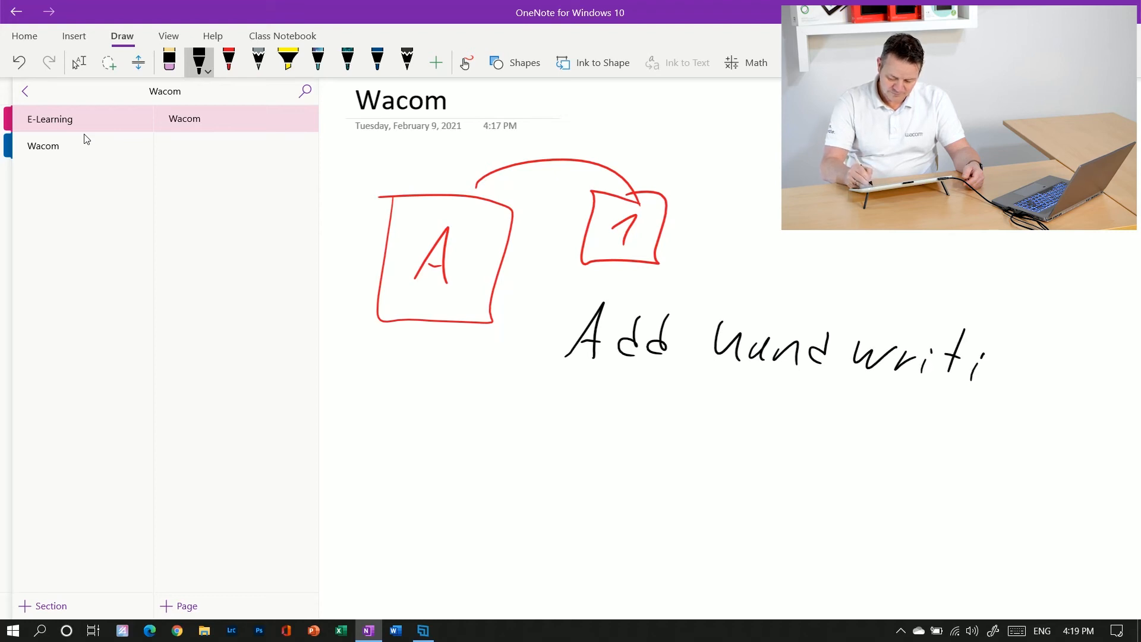
drag(990, 356, 1041, 407)
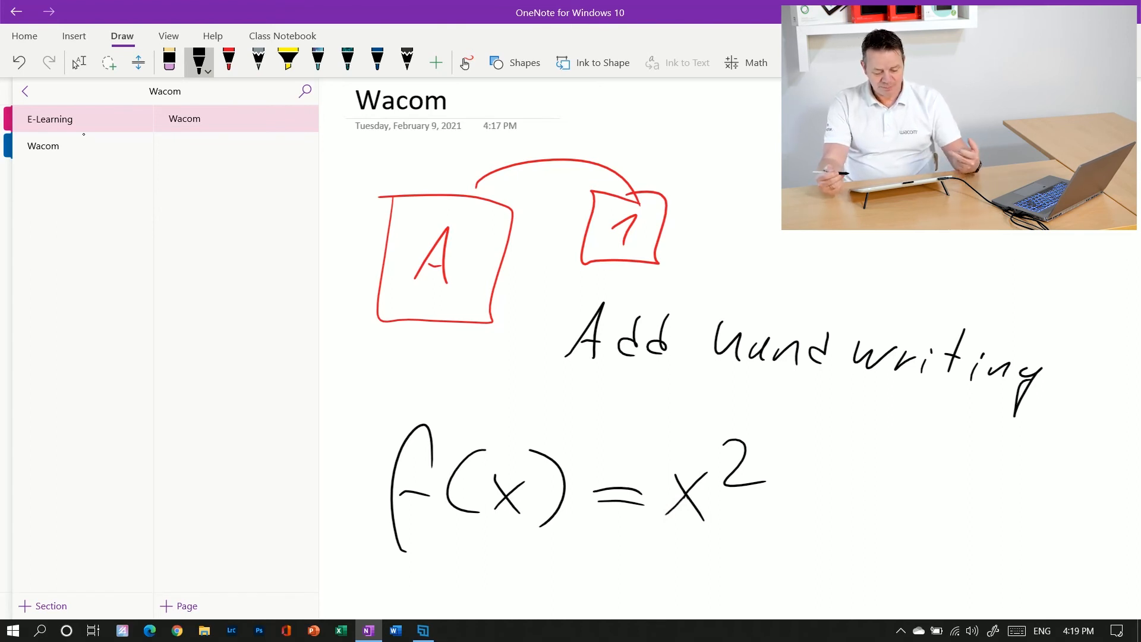
- Convert the handwritten 'Add handwriting' caption to typed text, leaving the formula as ink
click(109, 62)
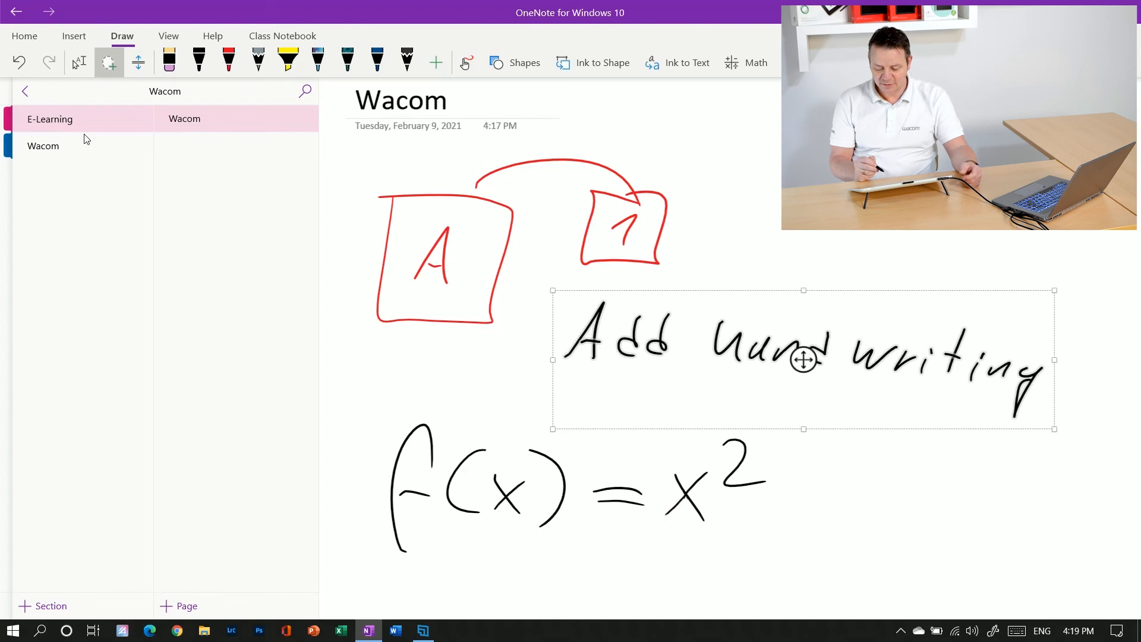
click(677, 62)
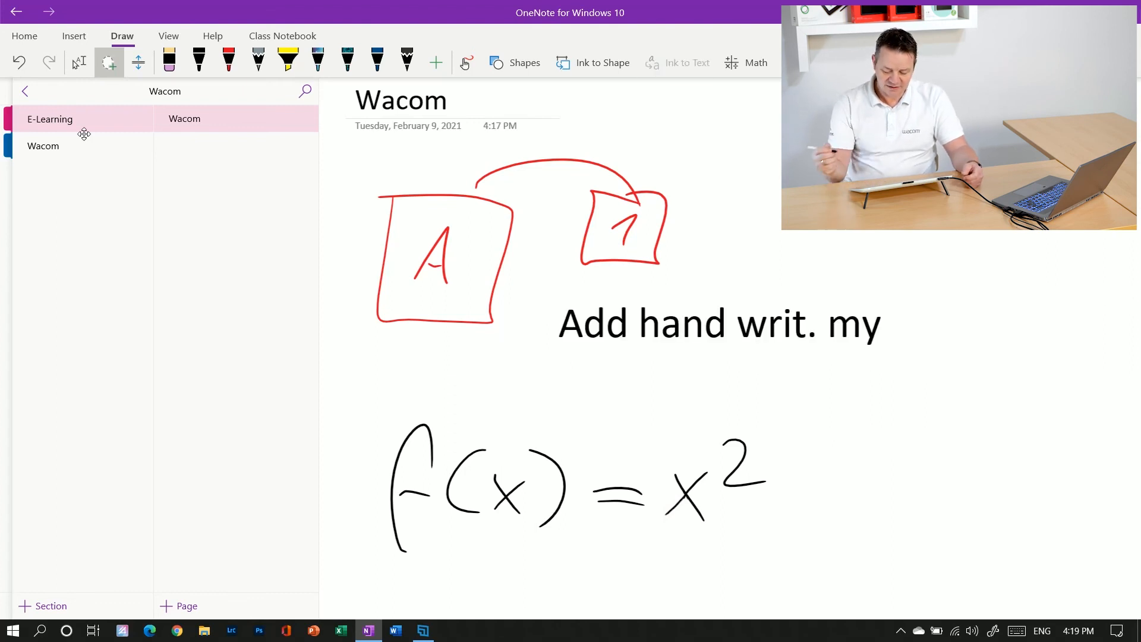